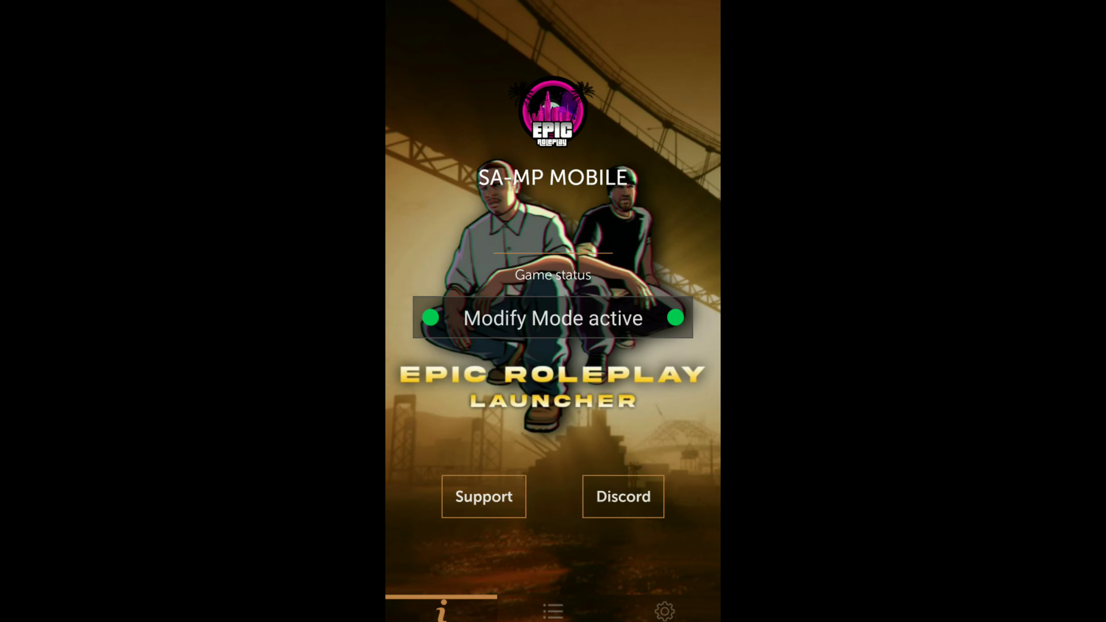
Switch the EPIC Roleplay Launcher to its Mobile servers list.
left_click(664, 609)
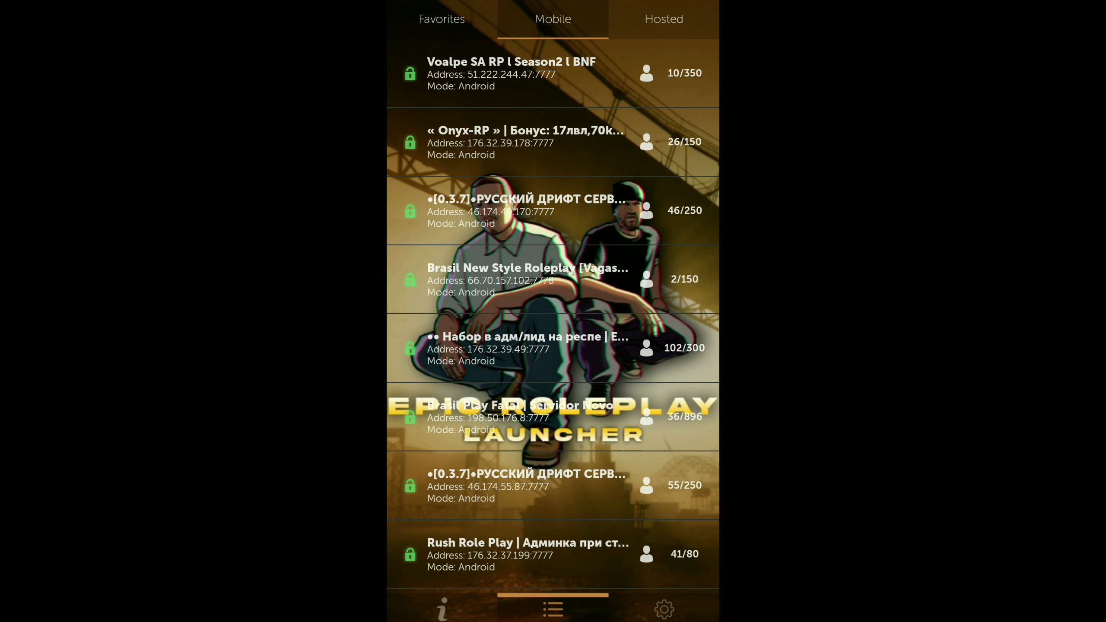
left_click(442, 19)
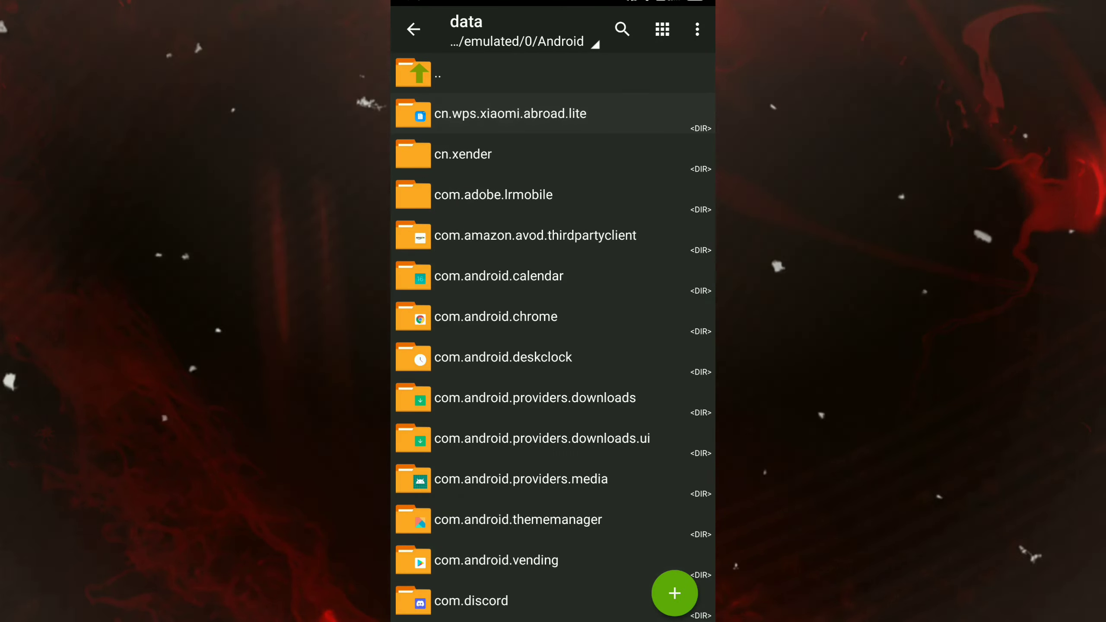
Rename Android/data folder ru.unisamp_mobile.game to ru.unisamp_mobile.game11.
scroll("down", 3)
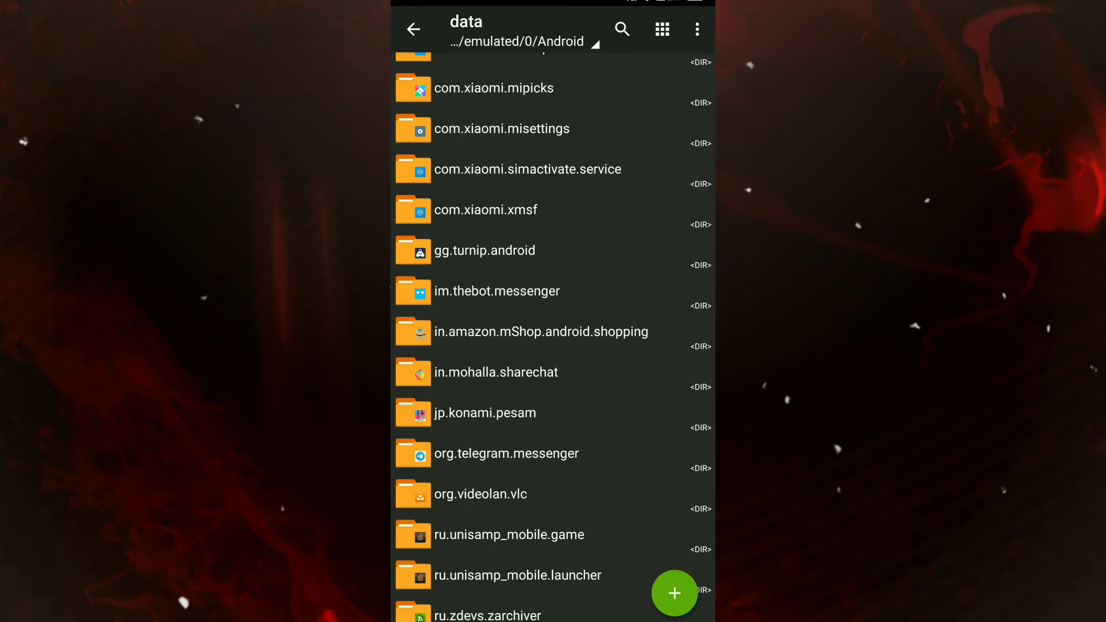
left_click(509, 535)
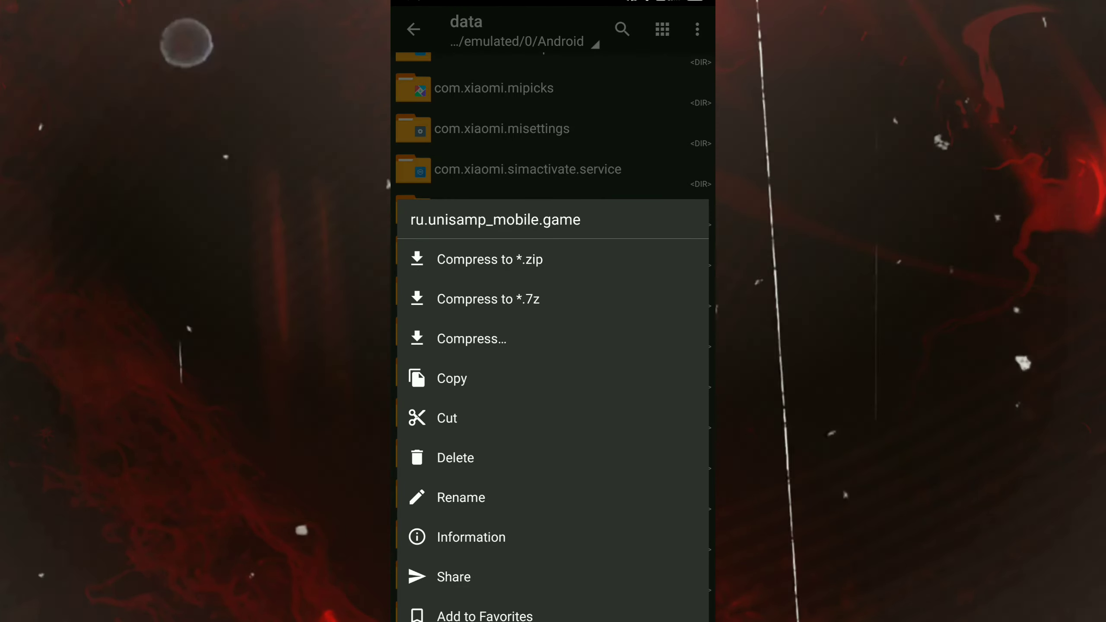
left_click(460, 498)
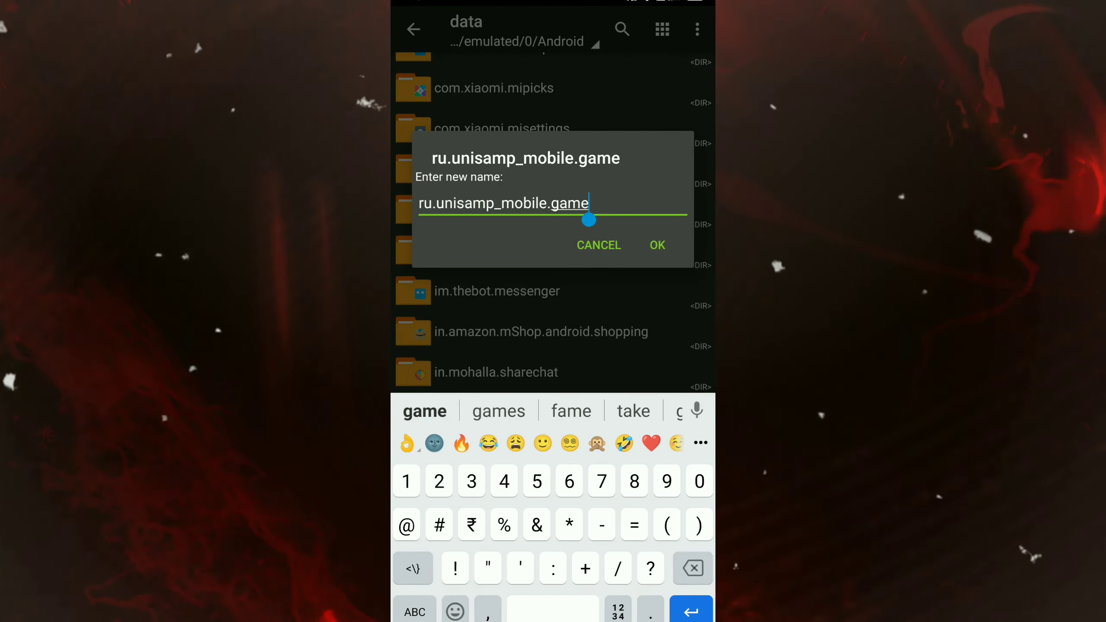
type("11")
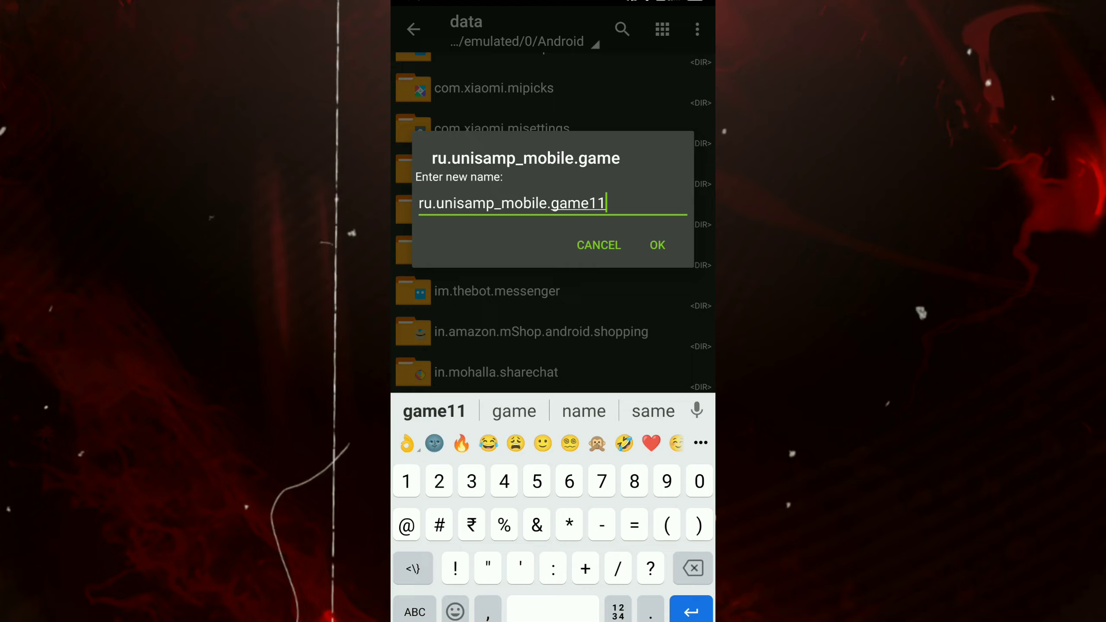
left_click(655, 244)
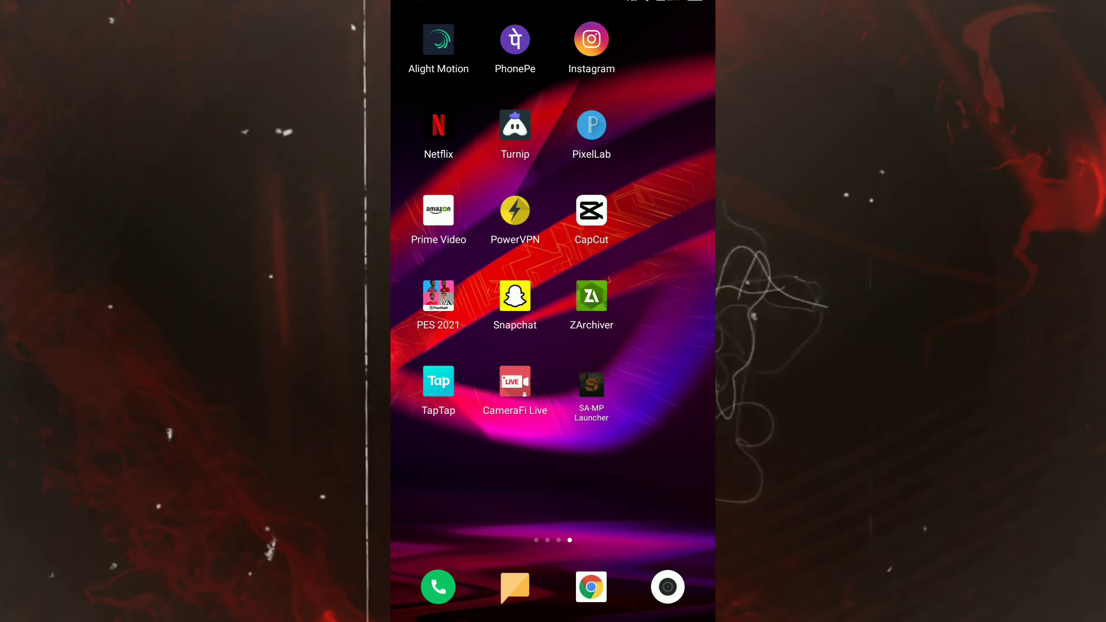
Reach the installed apps list in Settings and search for 'sa'.
left_click(592, 382)
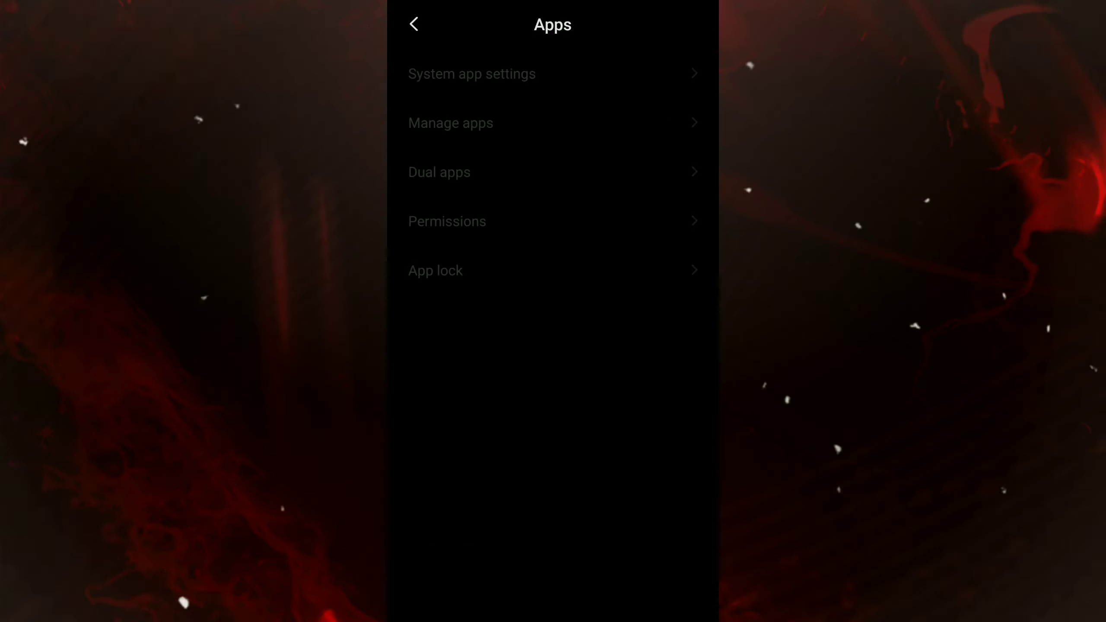
left_click(451, 123)
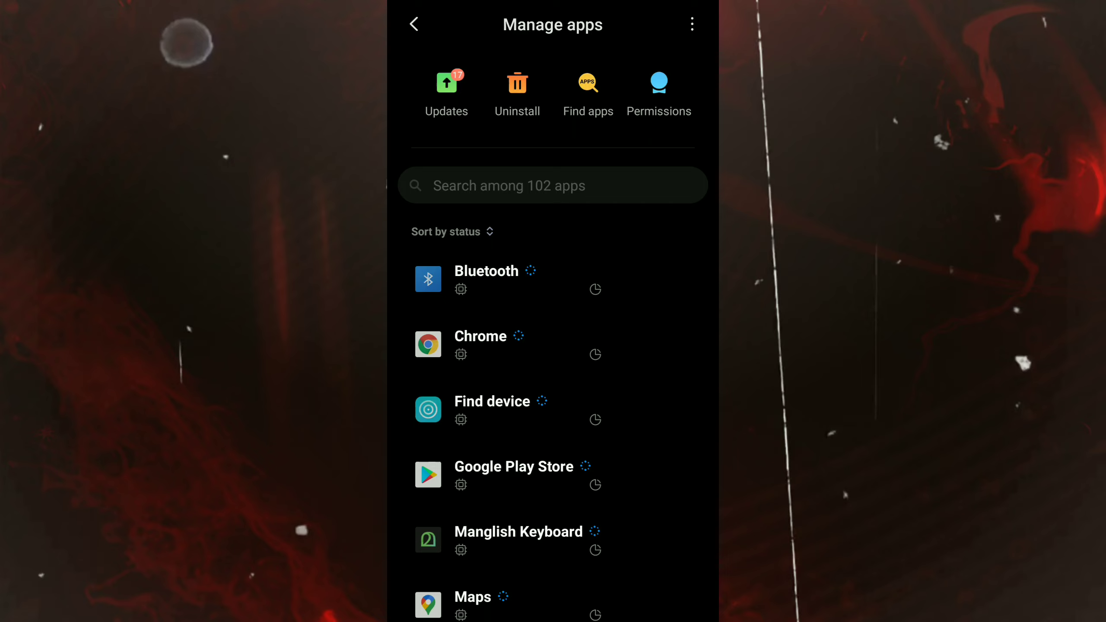
left_click(553, 186)
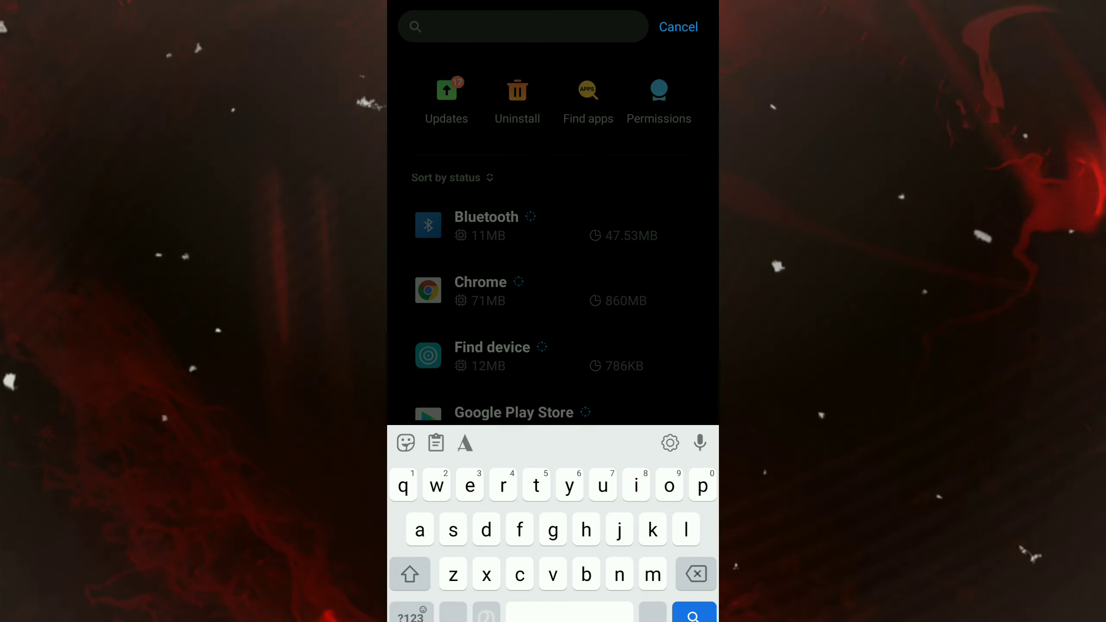
type("sa")
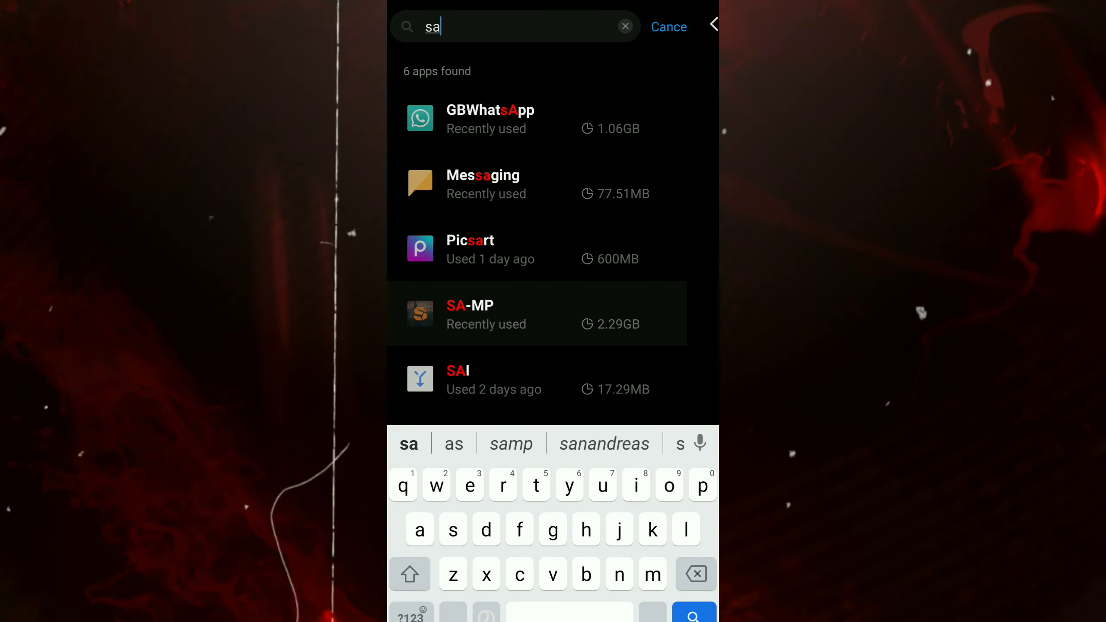
Uninstall the SA-MP app together with its data.
left_click(536, 314)
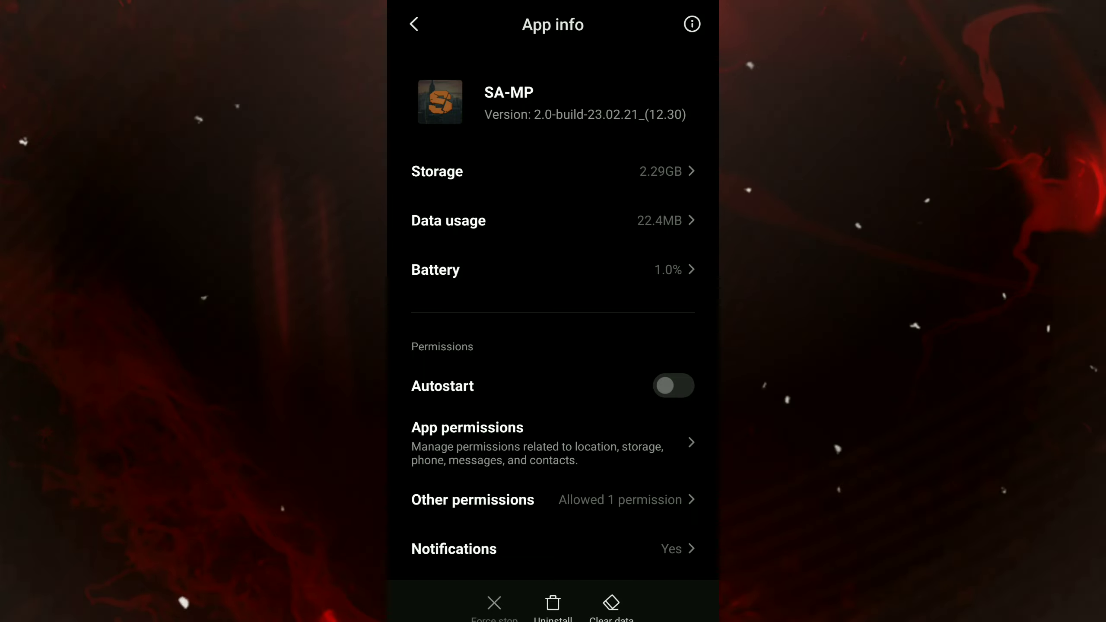
left_click(552, 605)
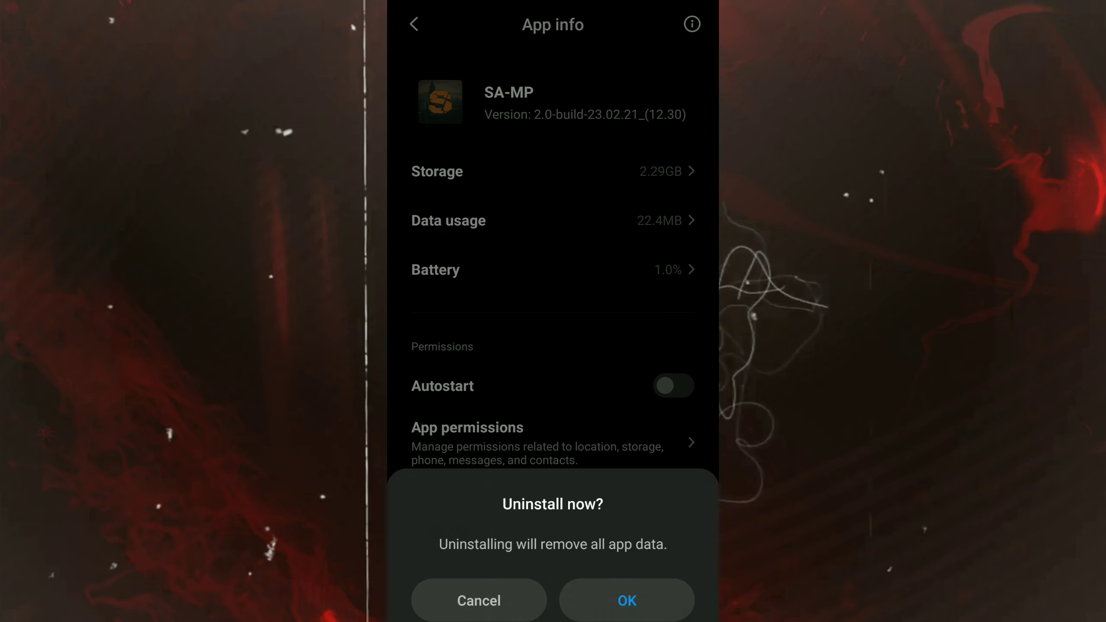
left_click(626, 600)
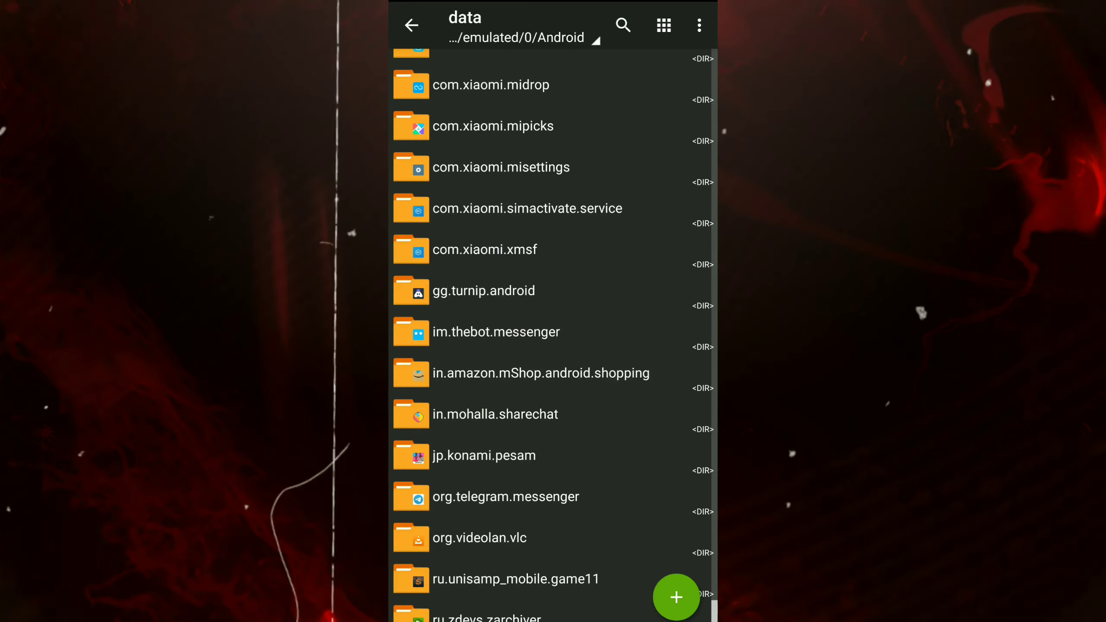
Extract [EPIC RP SAMP LAUNCHER V1.0].zip in Download and enter the extracted folder.
left_click(412, 25)
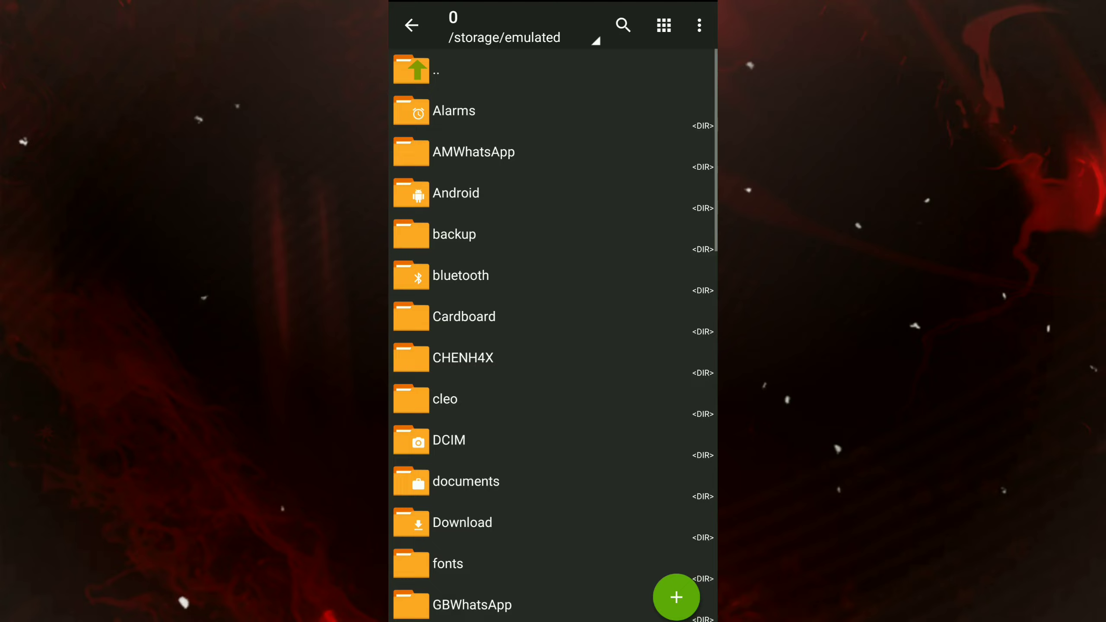
left_click(463, 522)
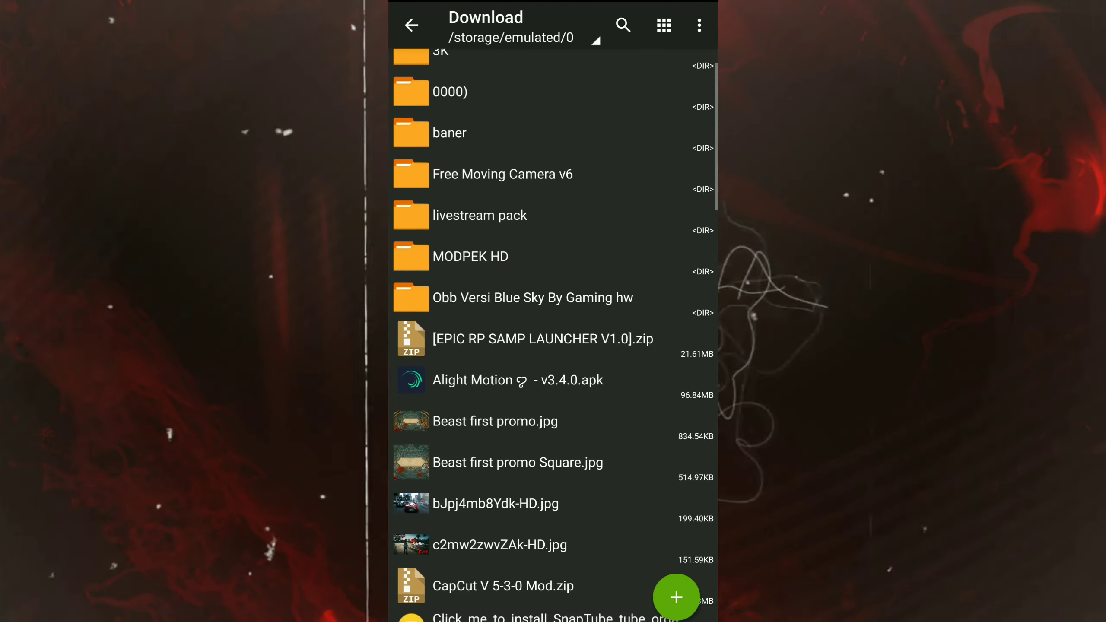
left_click(541, 339)
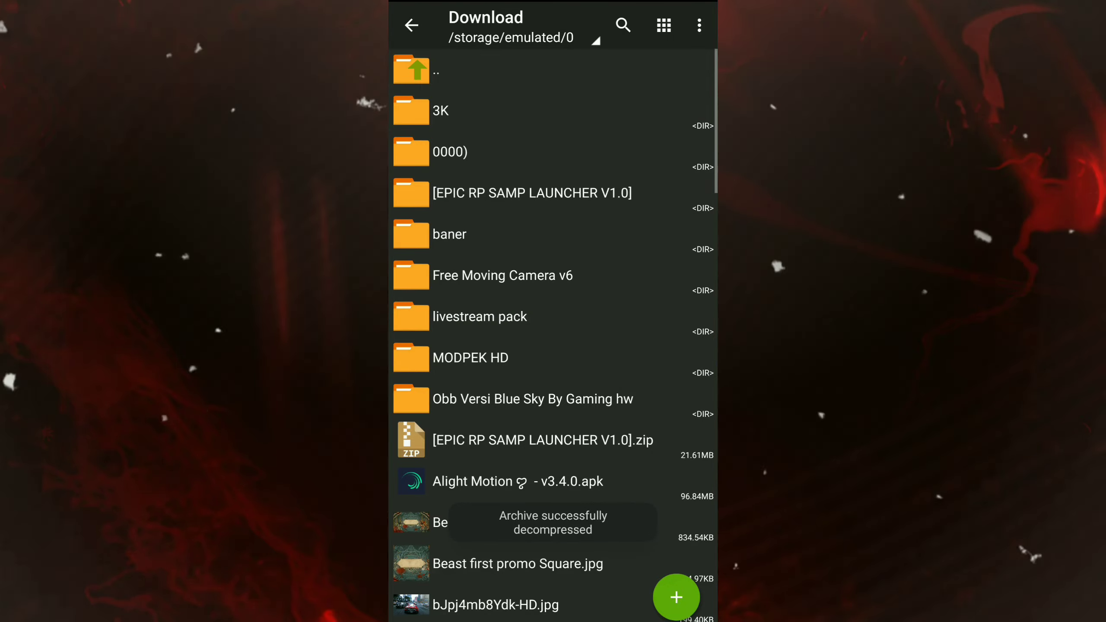
left_click(531, 193)
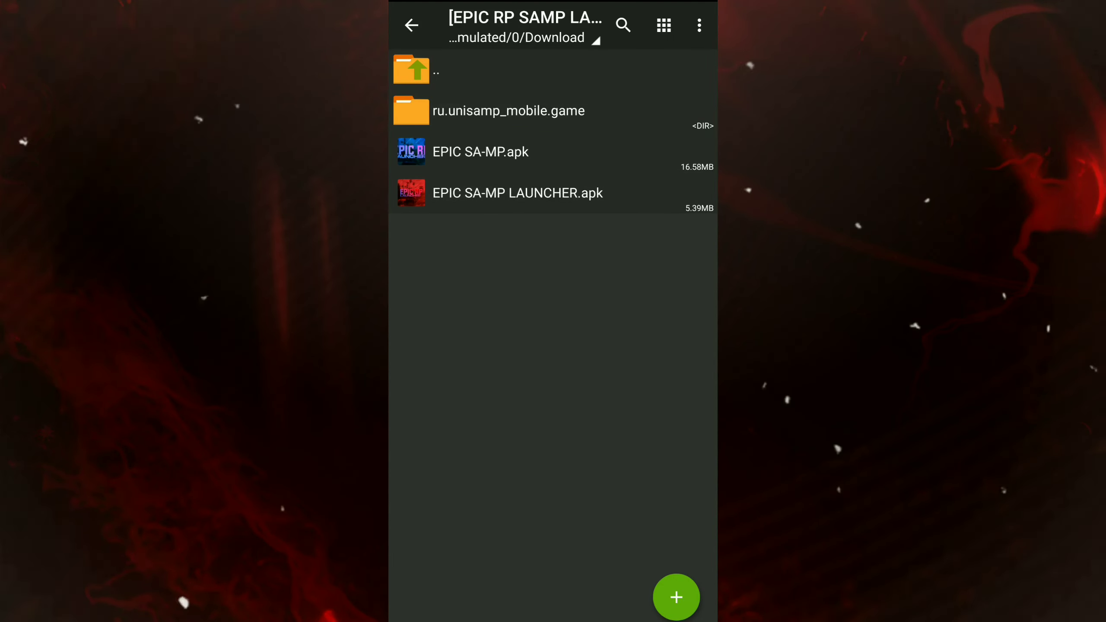
Install EPIC SA-MP.apk from the extracted launcher folder.
left_click(481, 153)
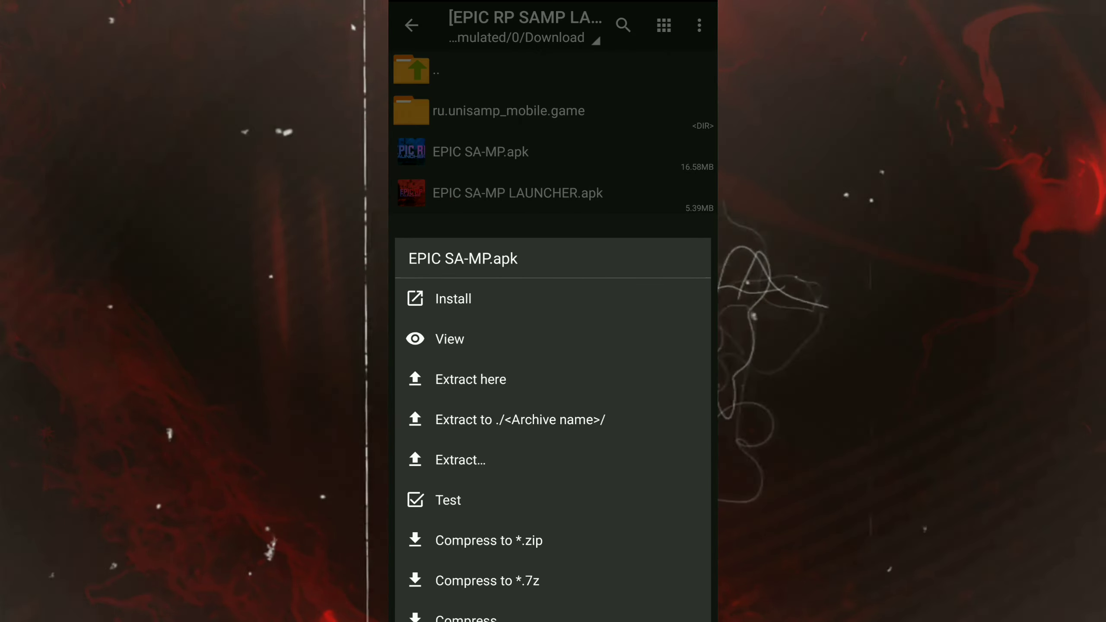
left_click(453, 299)
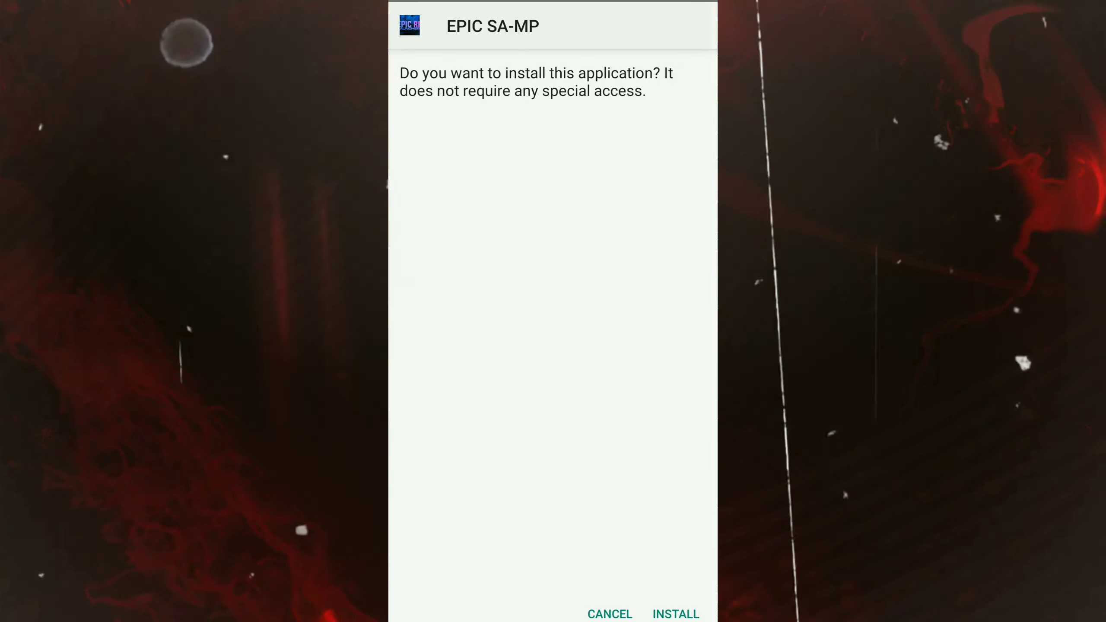
left_click(674, 614)
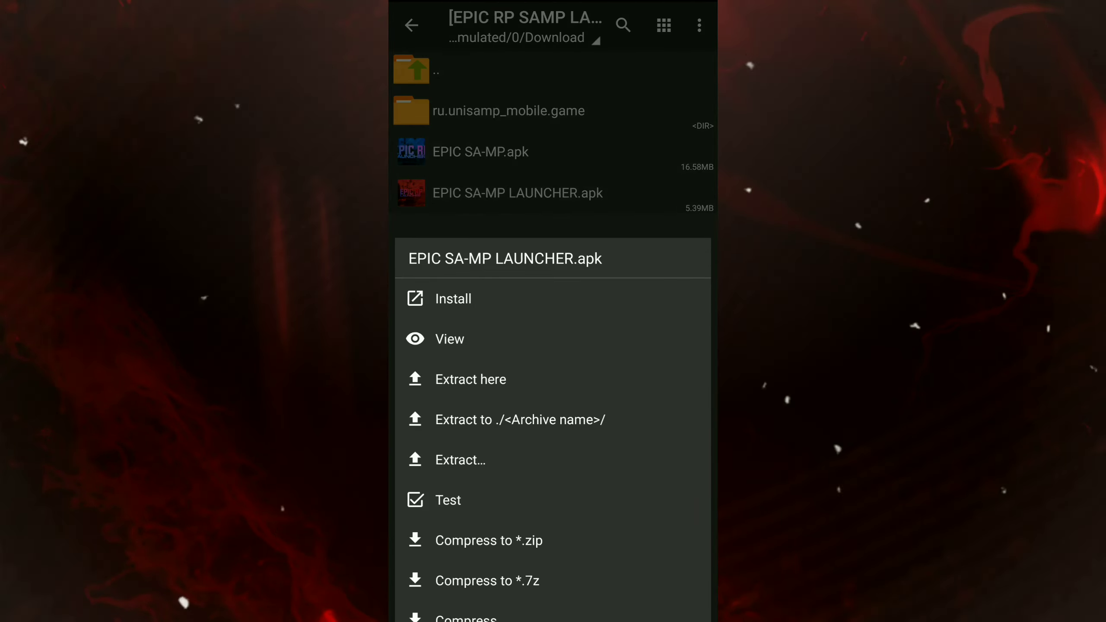
Install EPIC SA-MP LAUNCHER.apk from the same folder.
left_click(453, 298)
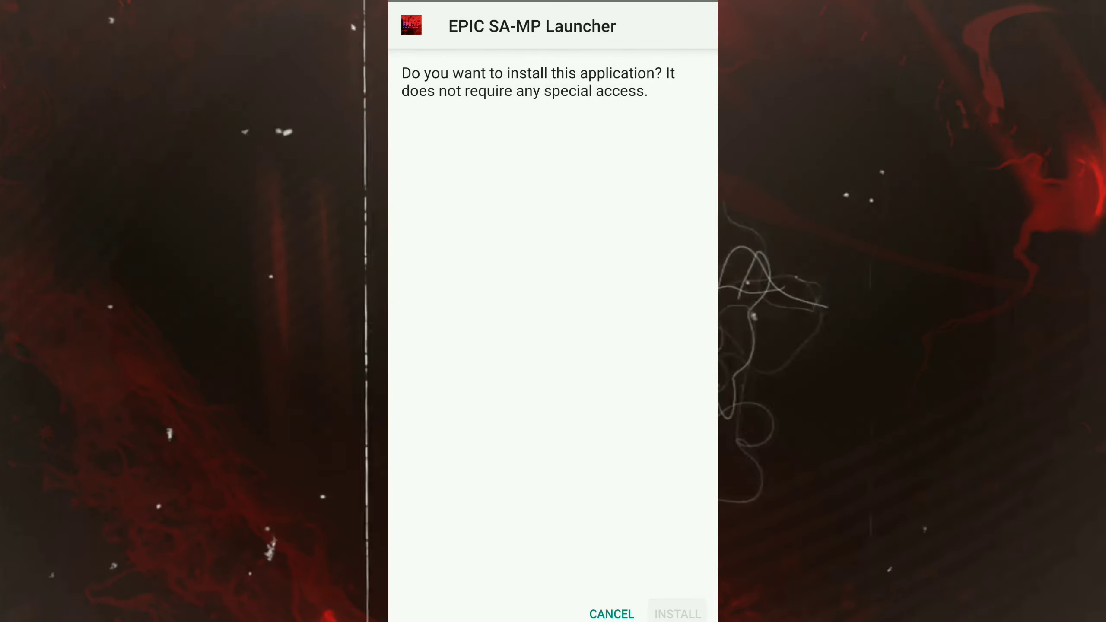
left_click(676, 613)
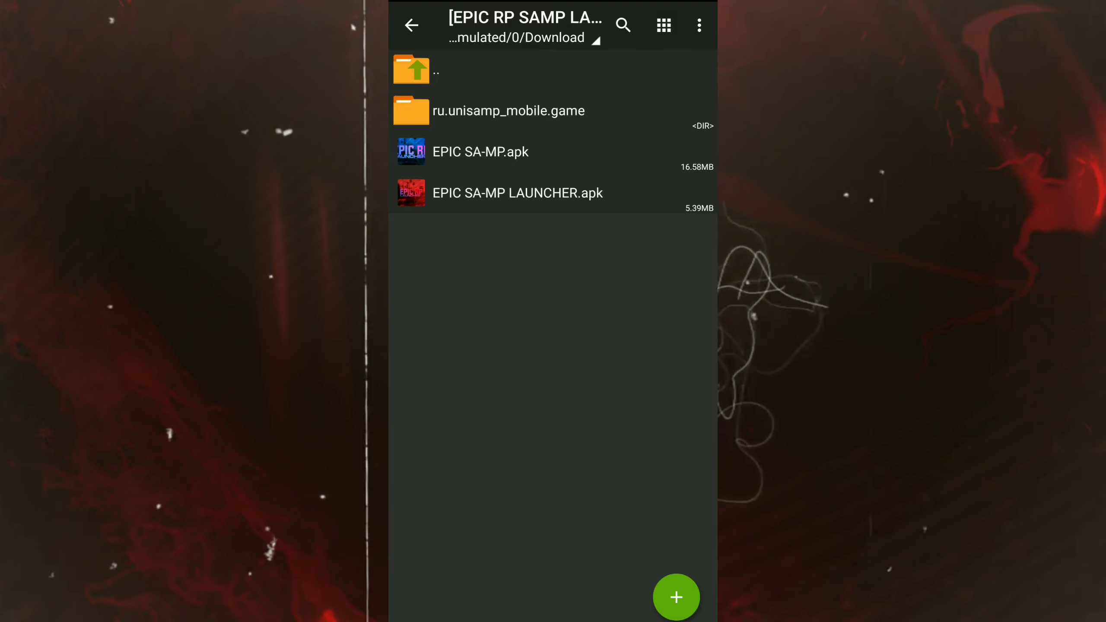
left_click(506, 111)
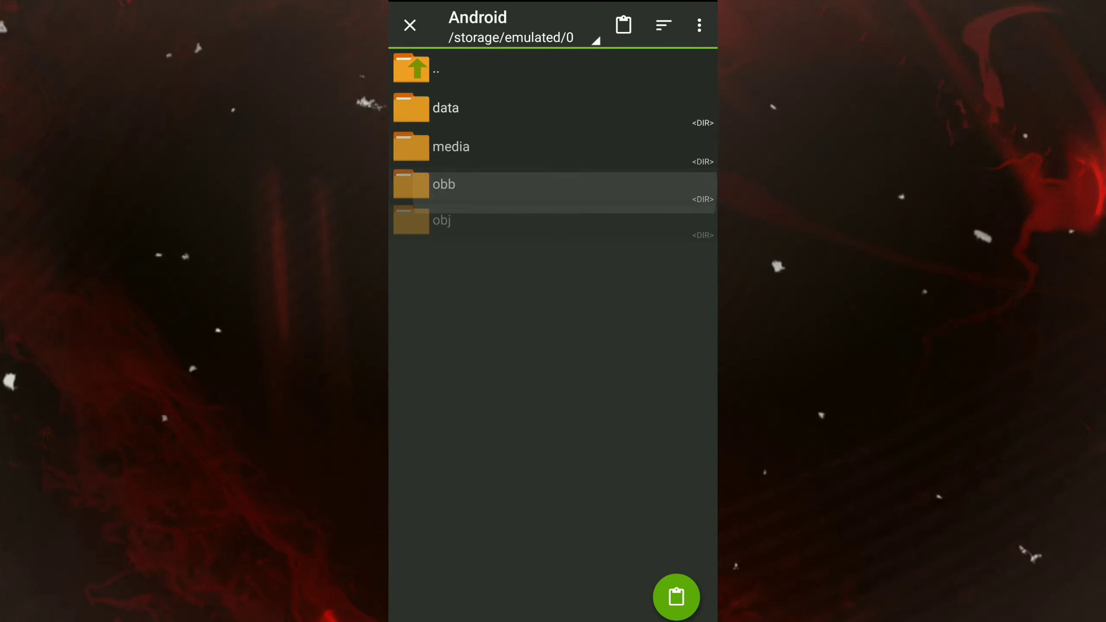
Paste ru.unisamp_mobile.game into Android/data, confirming the game11 rename dialog.
left_click(445, 108)
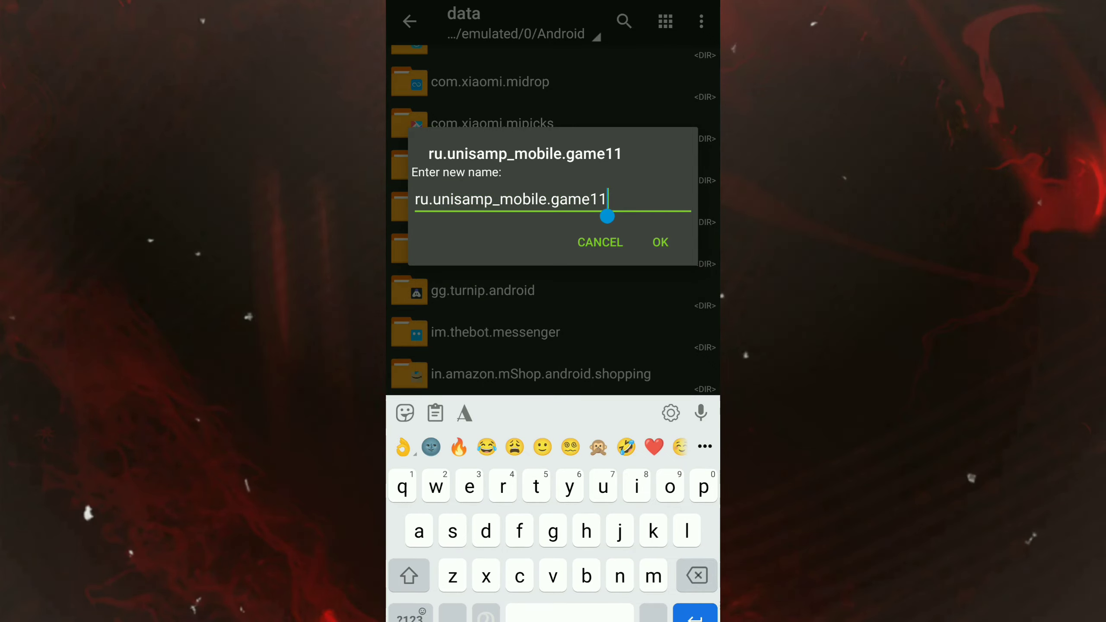
left_click(659, 242)
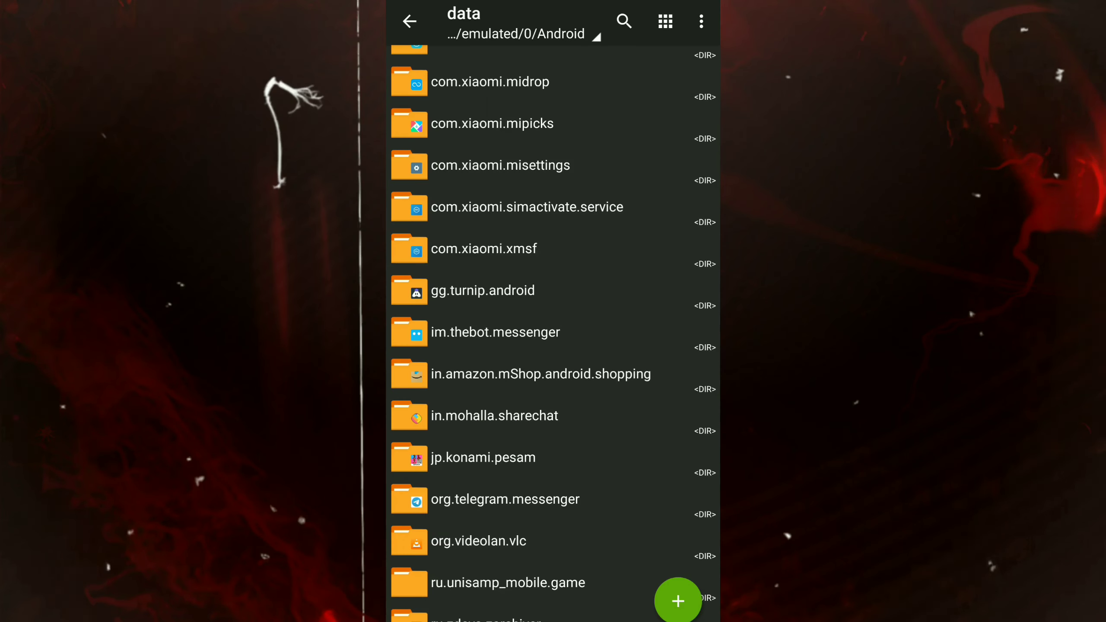